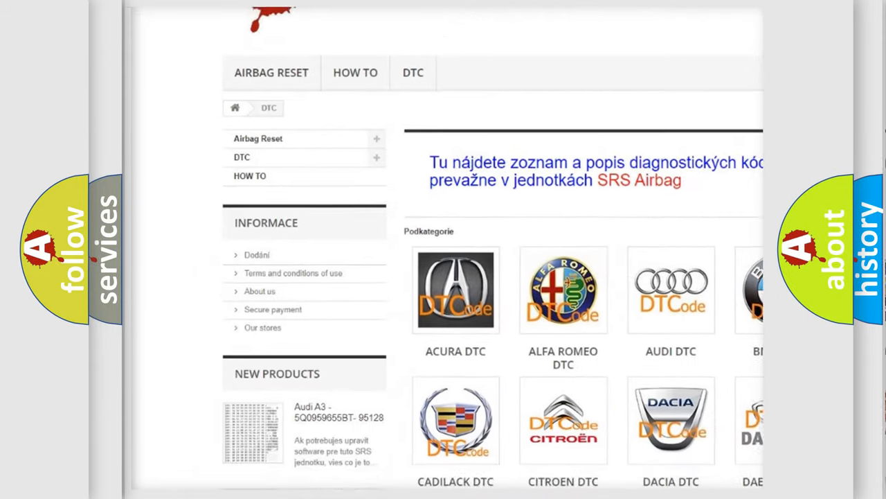
scroll("down", 3)
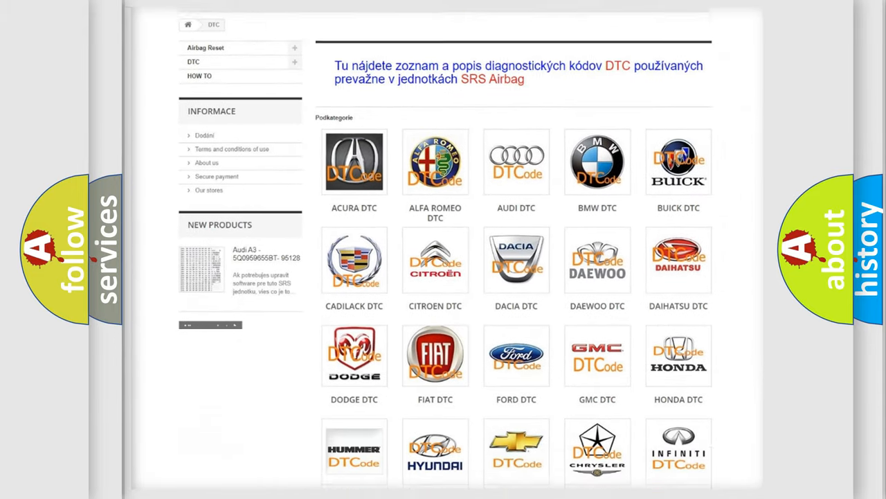
scroll("down", 3)
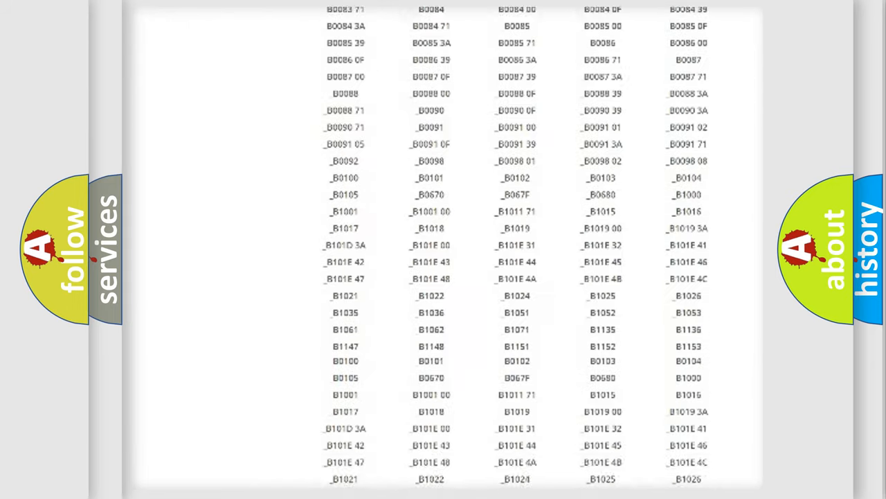
scroll("down", 3)
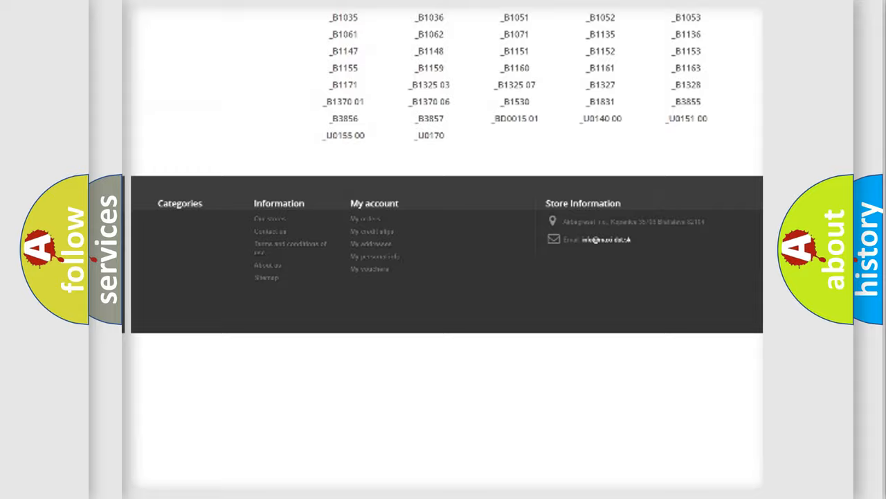
scroll("up", 3)
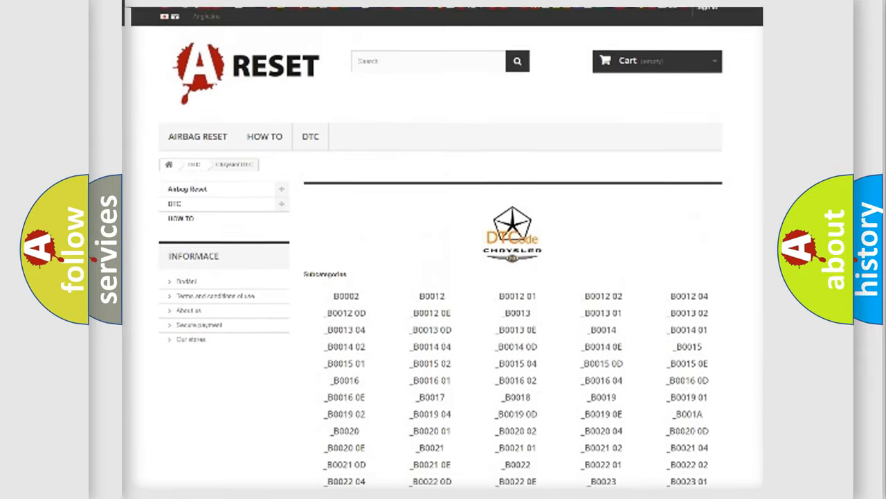